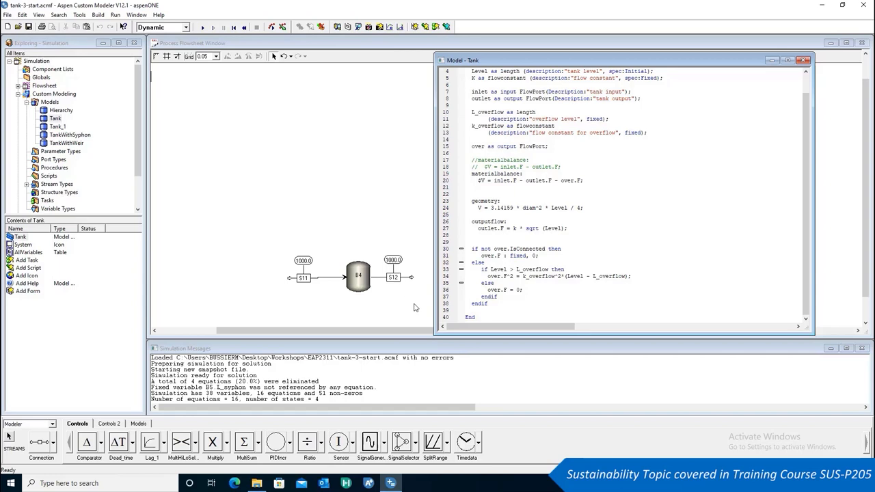
mouse_move(643, 278)
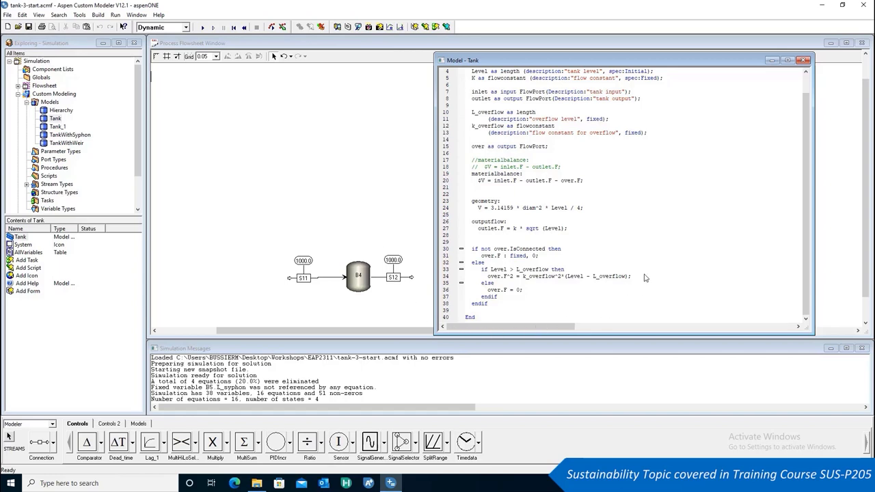
mouse_move(484, 219)
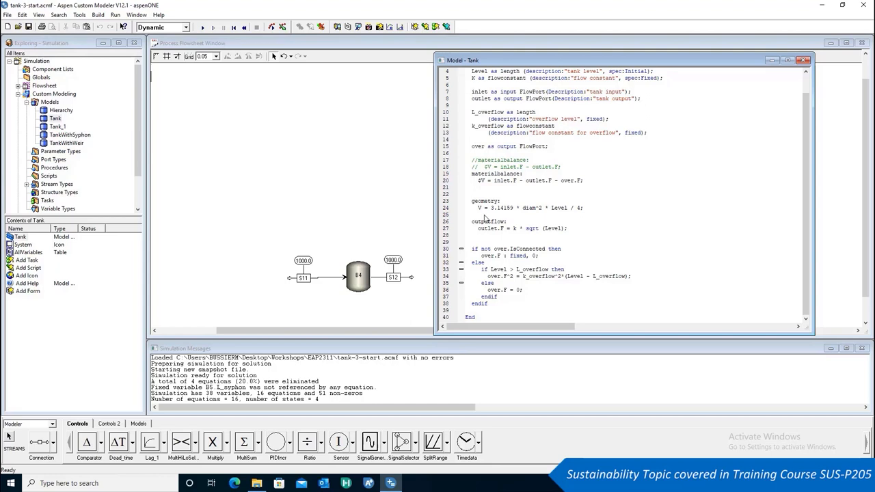
mouse_move(457, 174)
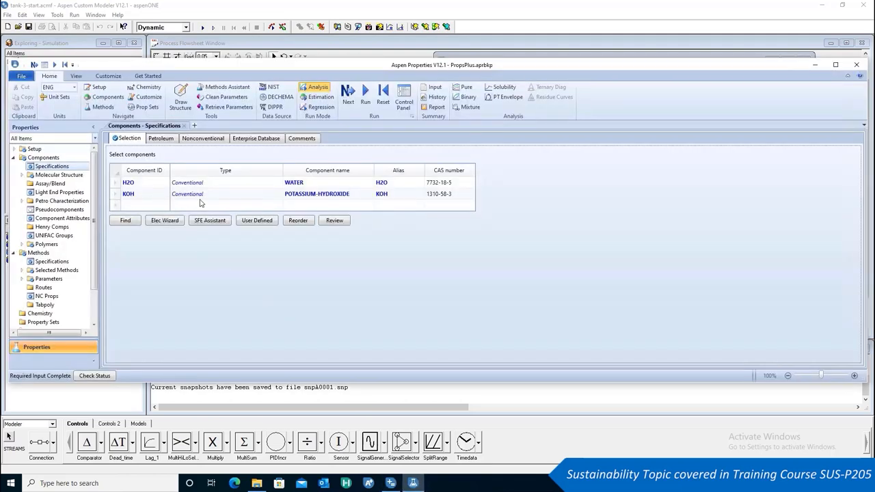
Show the component specifications listing water and potassium hydroxide in Aspen Properties.
click(52, 261)
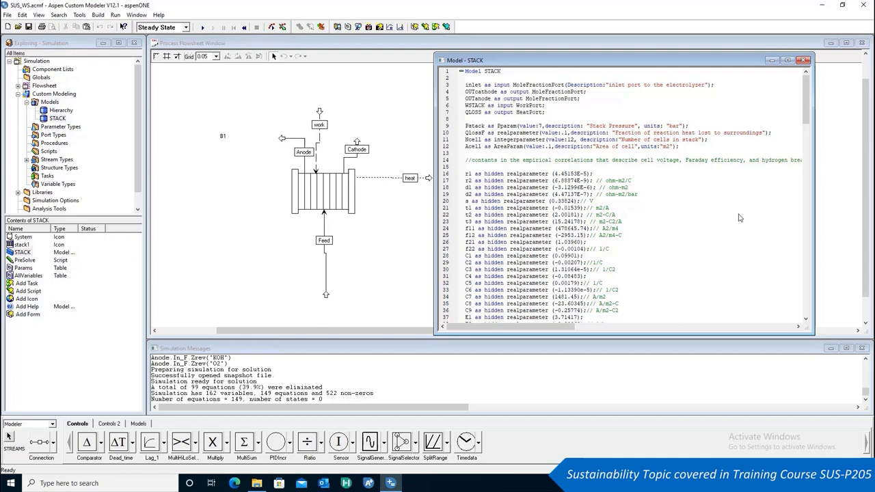
Read down the STACK model code through species balances, energy balance and outlet port equations.
scroll(down, 3)
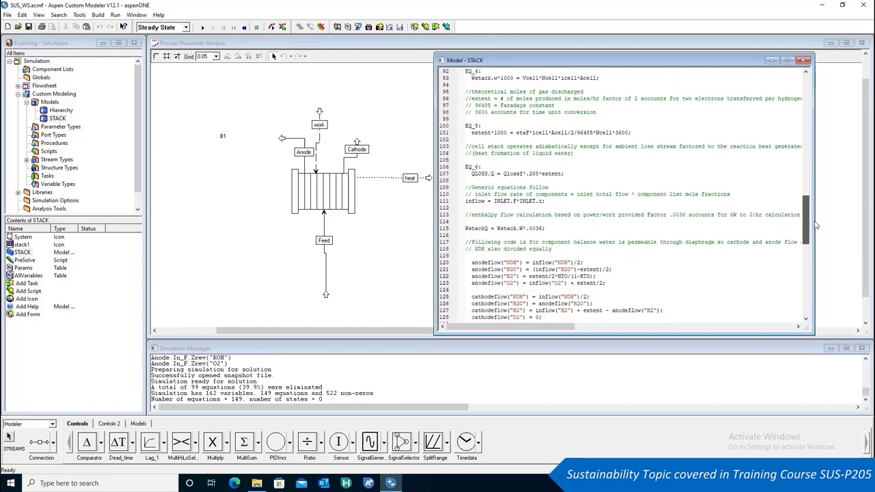
scroll(down, 3)
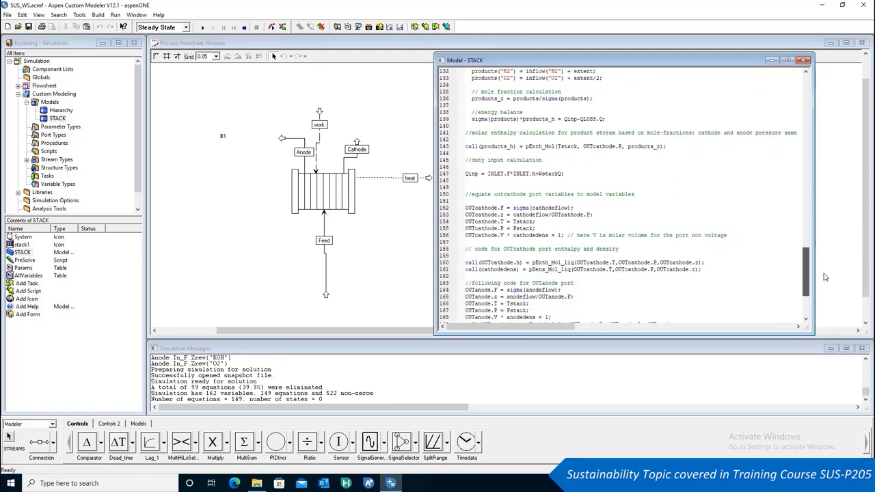
scroll(down, 3)
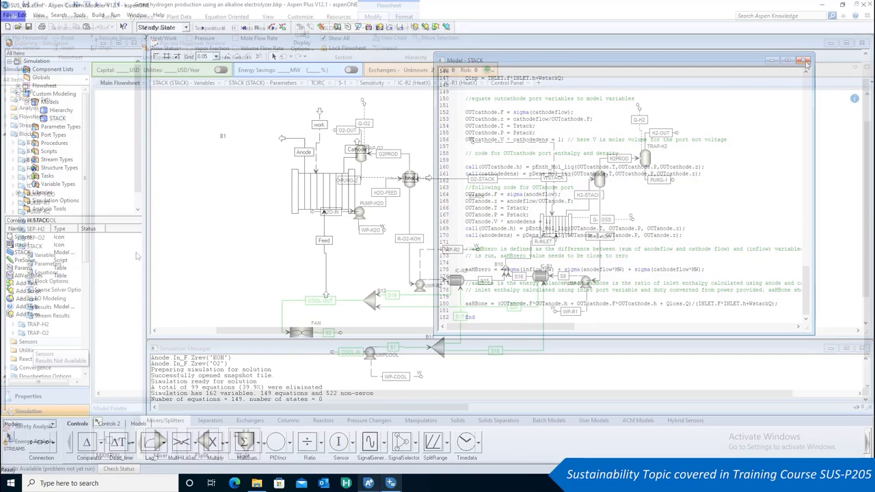
Show the STACK block's EO variable table with values, units and bounds in Aspen Plus.
click(804, 60)
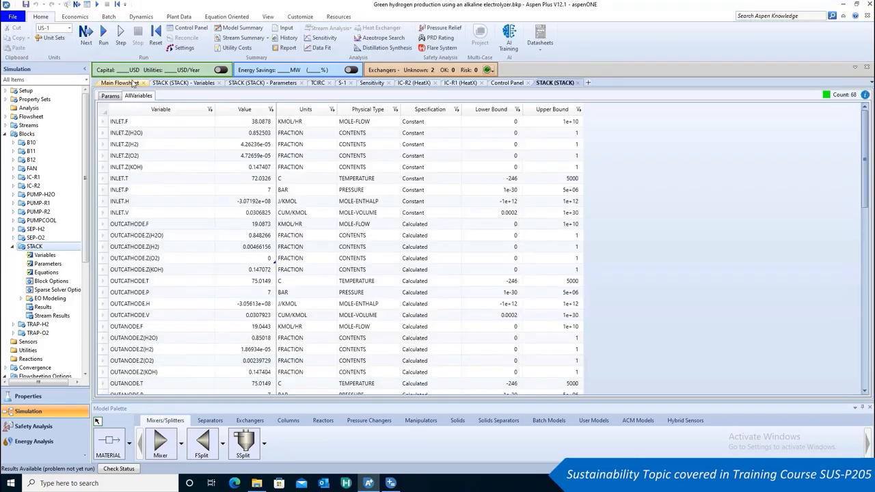
Return to the main alkaline electrolysis flowsheet with the STACK block and its recycle streams.
click(120, 84)
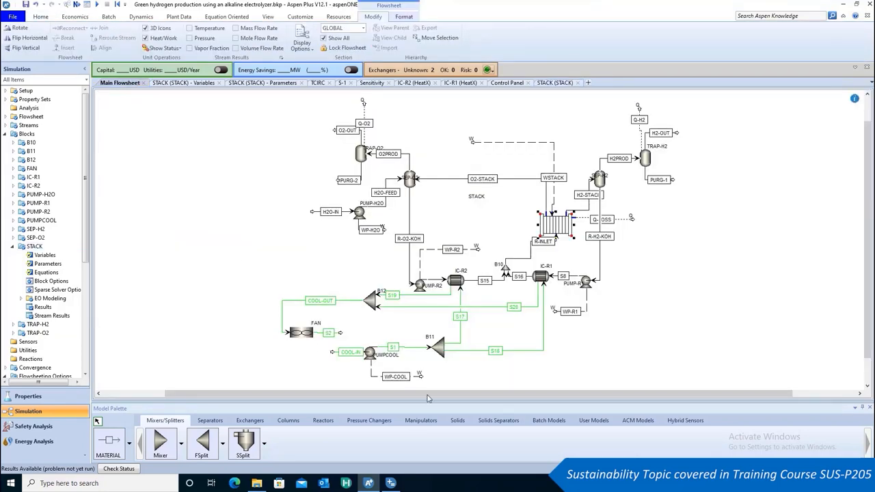
mouse_move(264, 341)
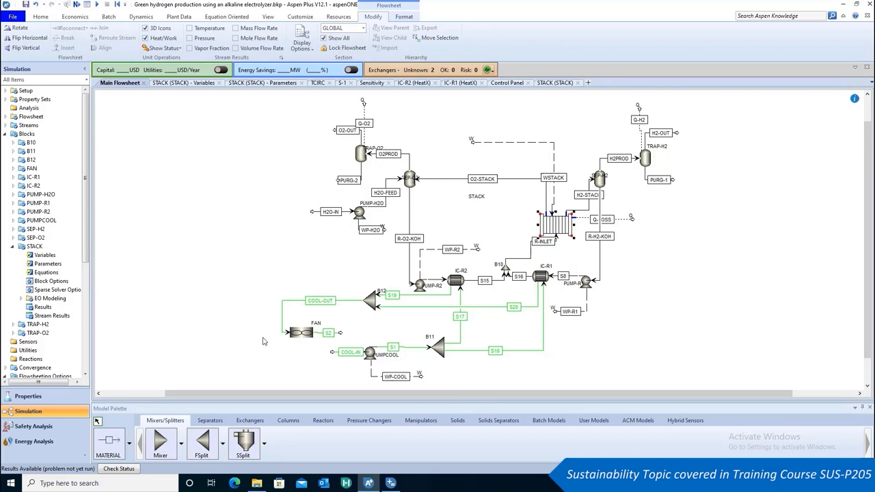
mouse_move(811, 407)
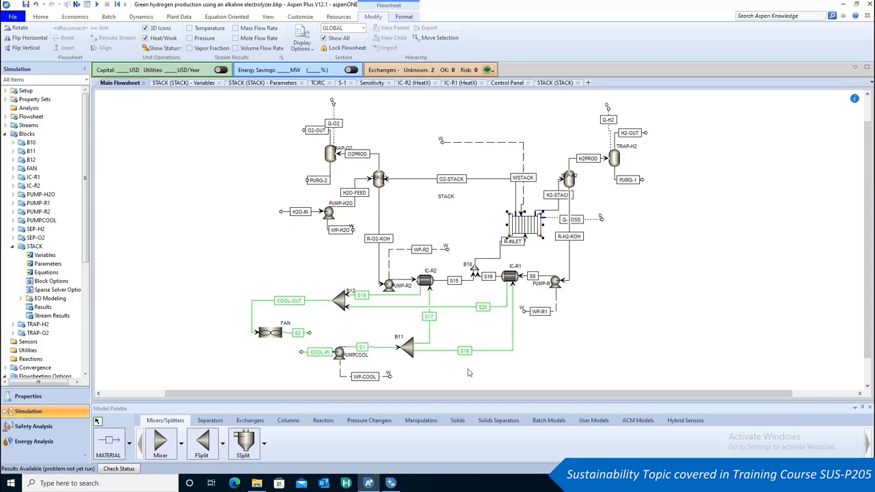
mouse_move(177, 286)
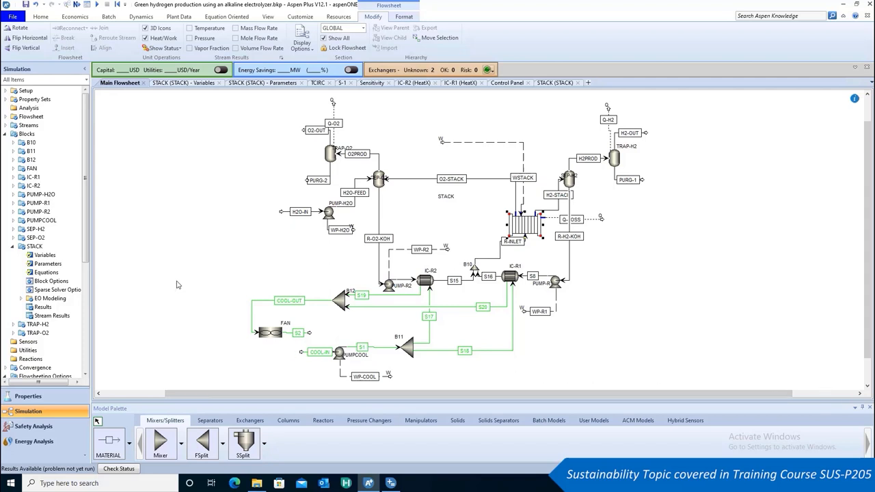